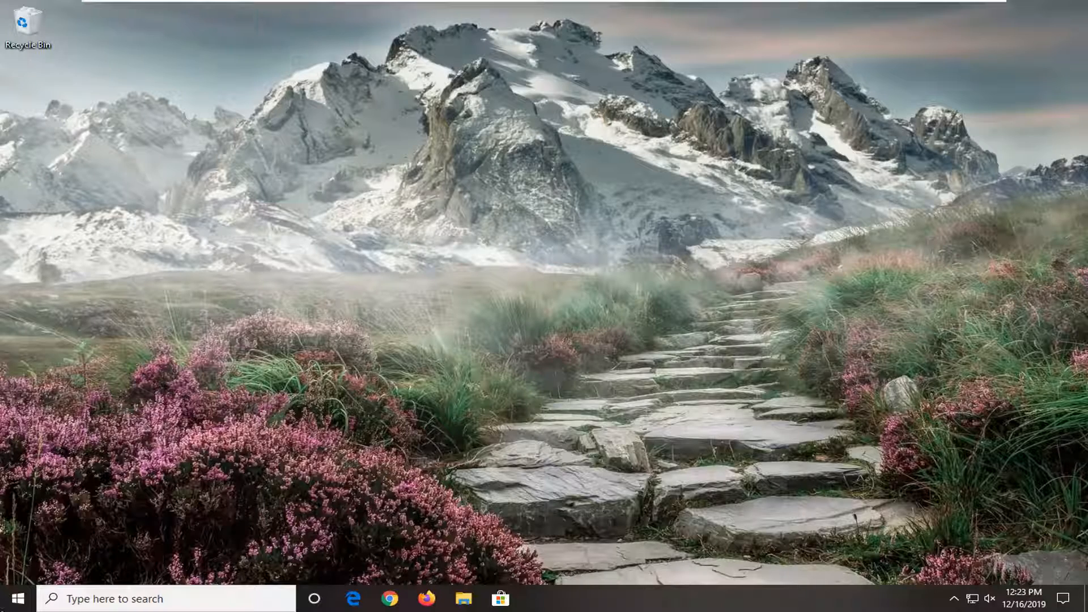
Search Start for cmd and run Command Prompt as administrator.
{"action": "left_click", "coordinate": [19, 599]}
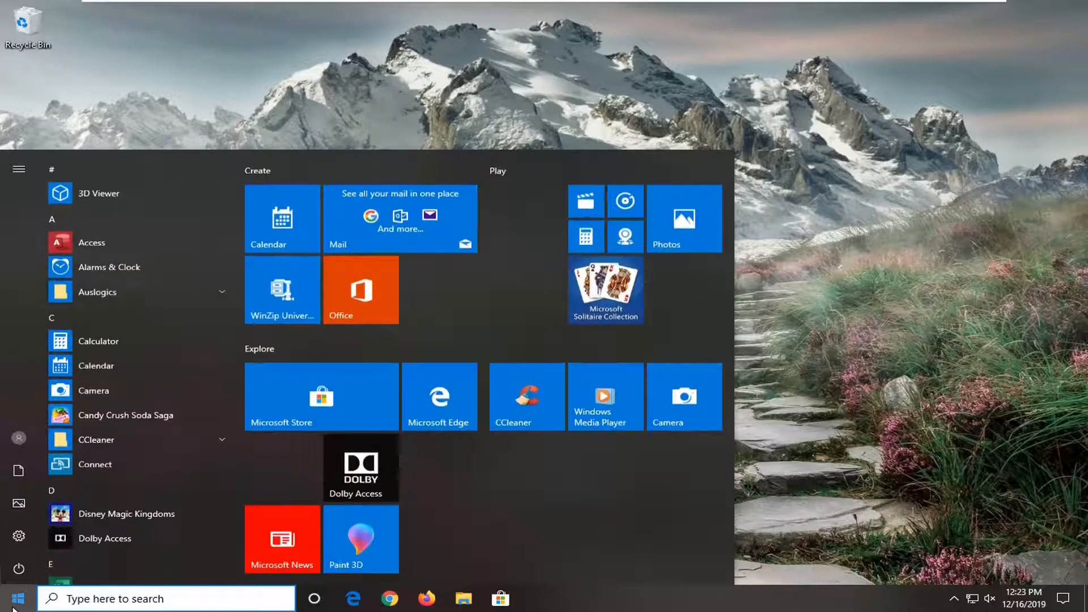
{"action": "type", "text": "cmd"}
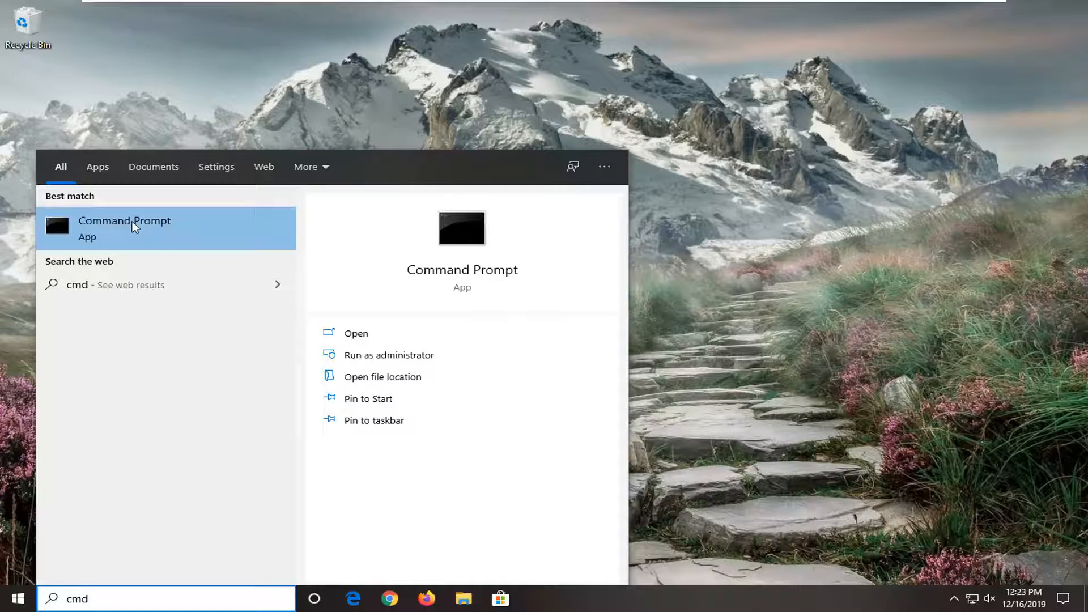
{"action": "right_click", "coordinate": [133, 227]}
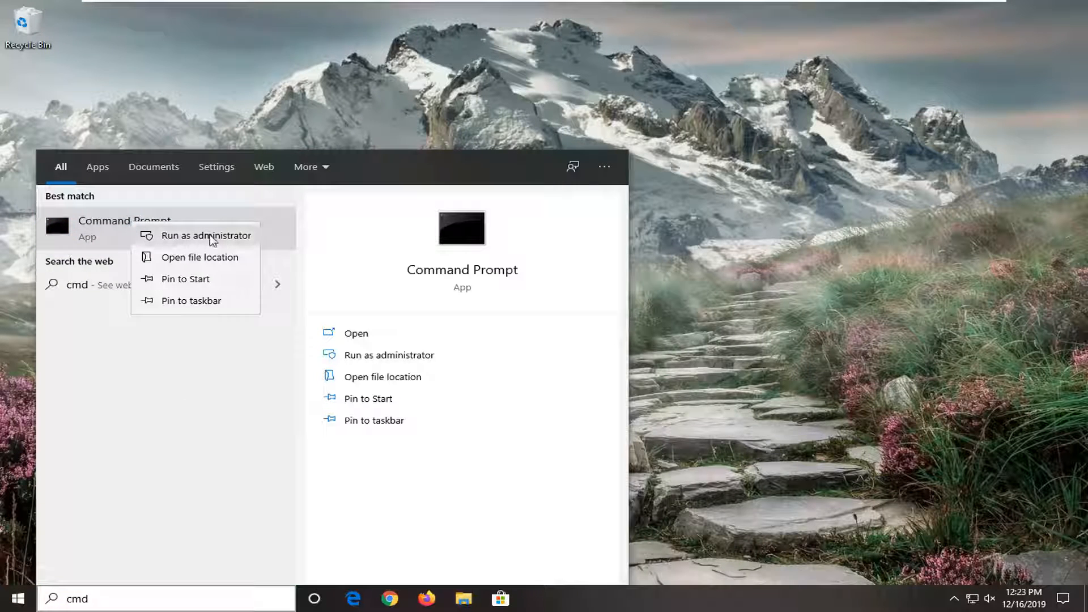
{"action": "left_click", "coordinate": [206, 235]}
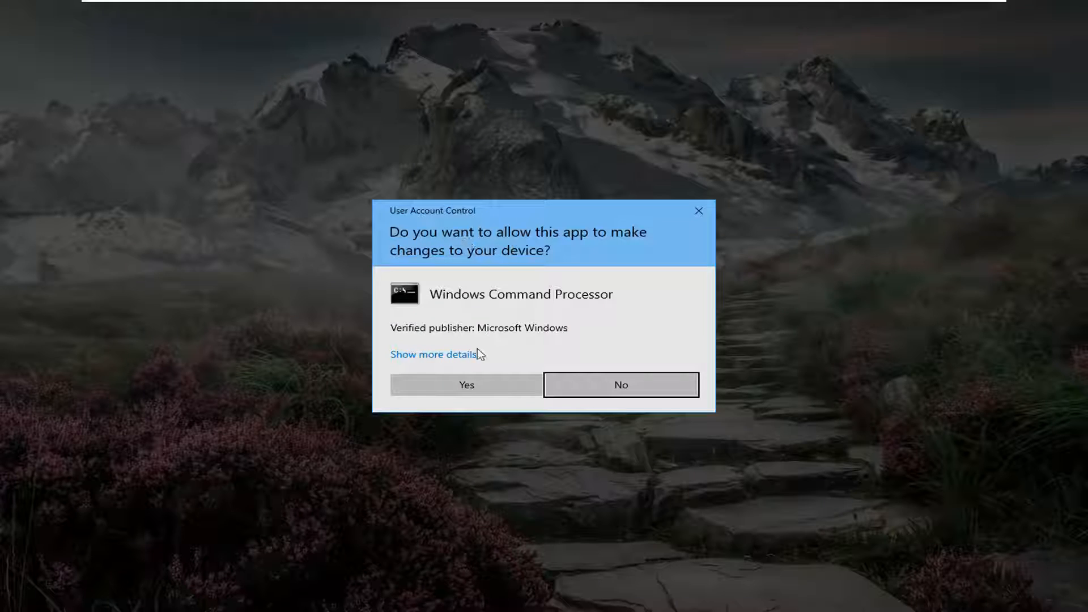
Approve the UAC prompt and run reagentc /enable in the elevated prompt.
{"action": "left_click", "coordinate": [466, 385]}
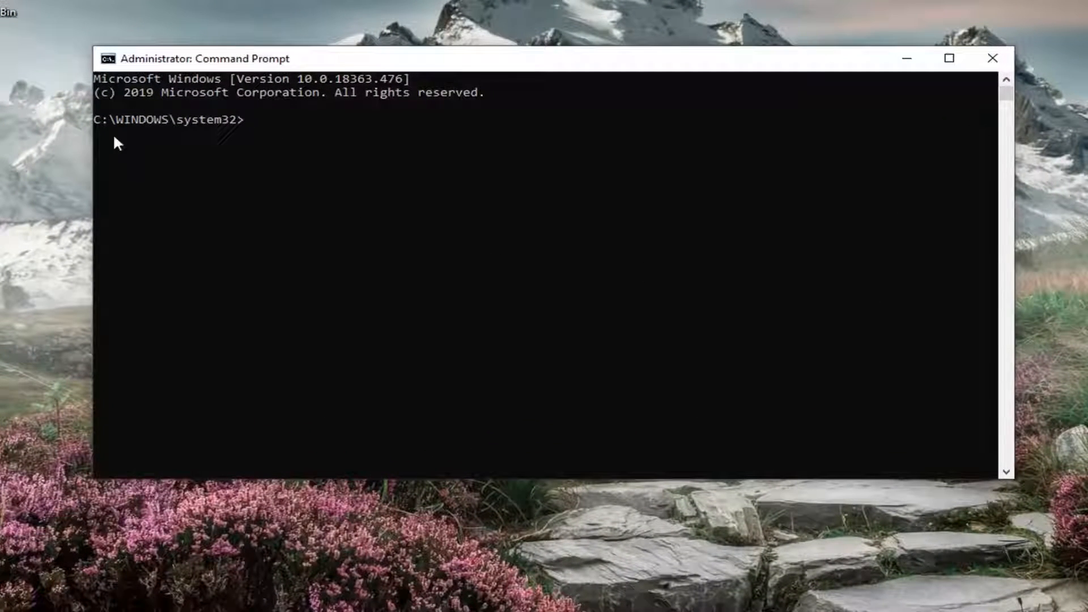
{"action": "mouse_move", "coordinate": [263, 157]}
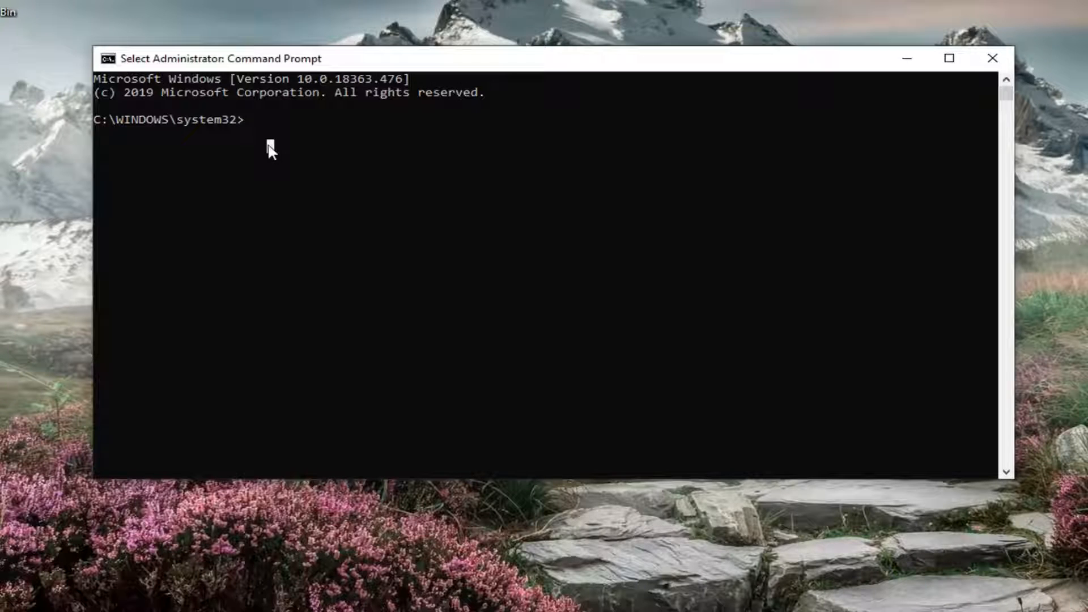
{"action": "type", "text": "re"}
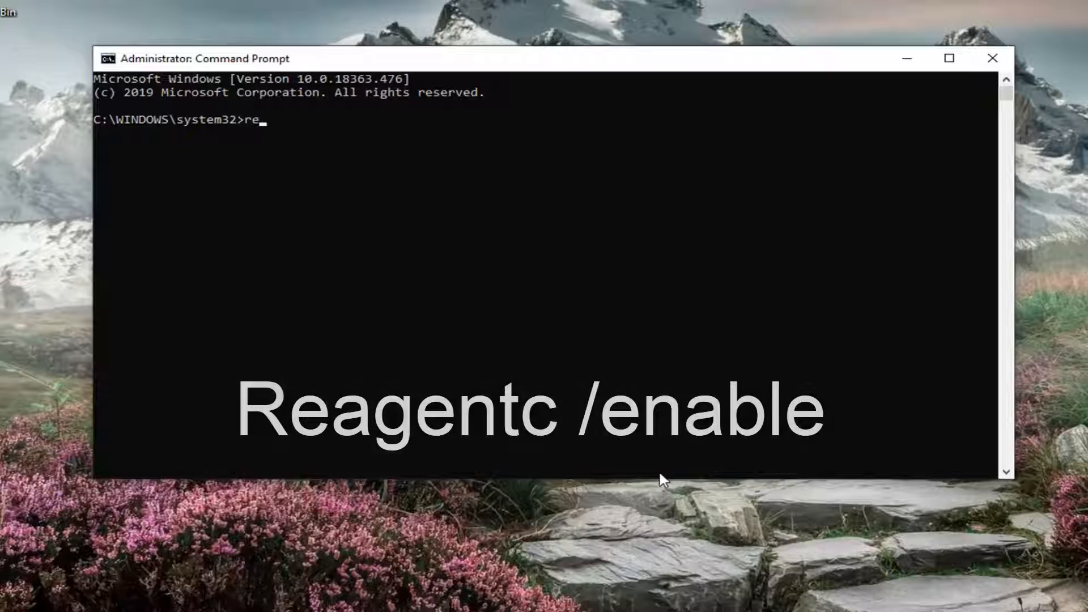
{"action": "type", "text": "ag"}
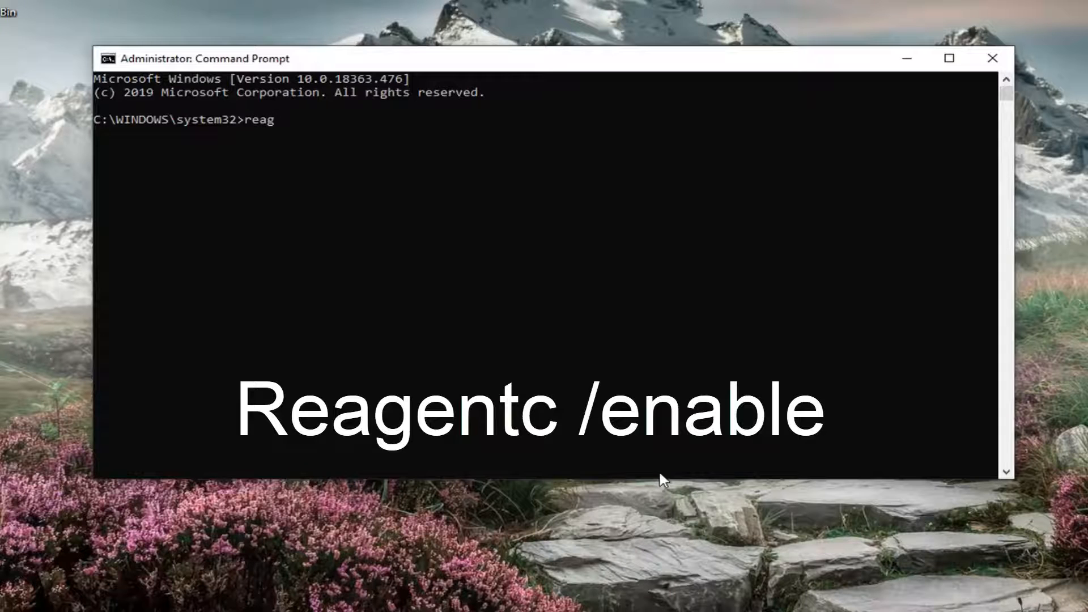
{"action": "type", "text": "ent"}
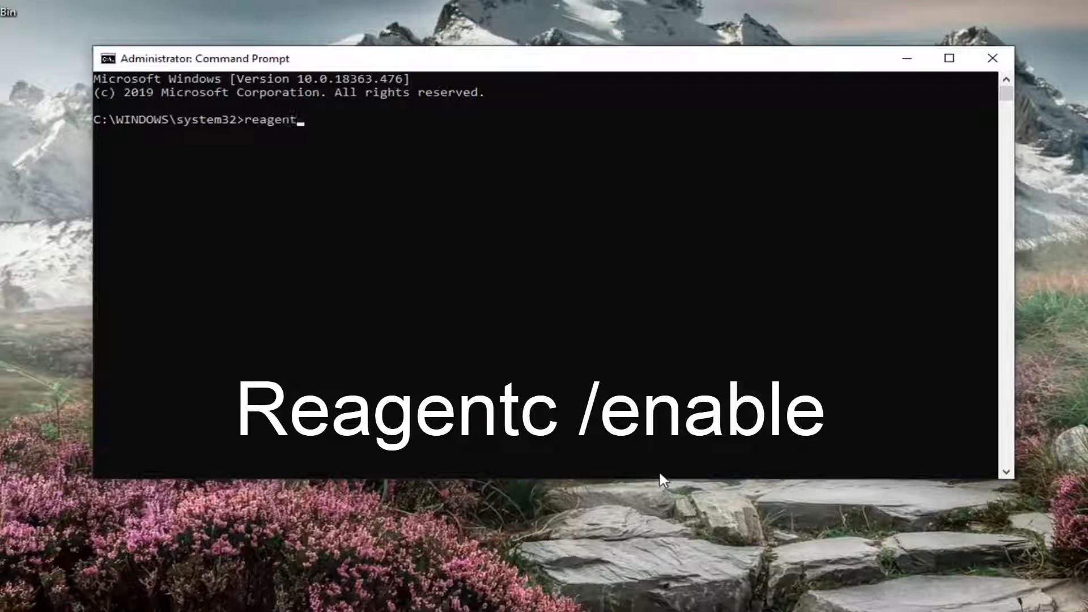
{"action": "type", "text": "c"}
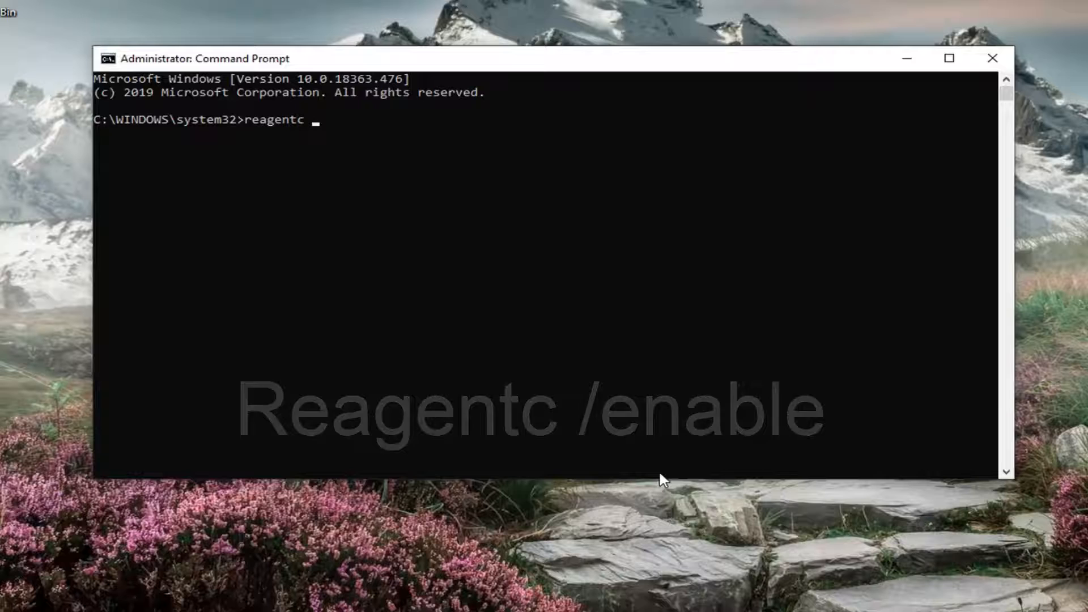
{"action": "type", "text": "/enable"}
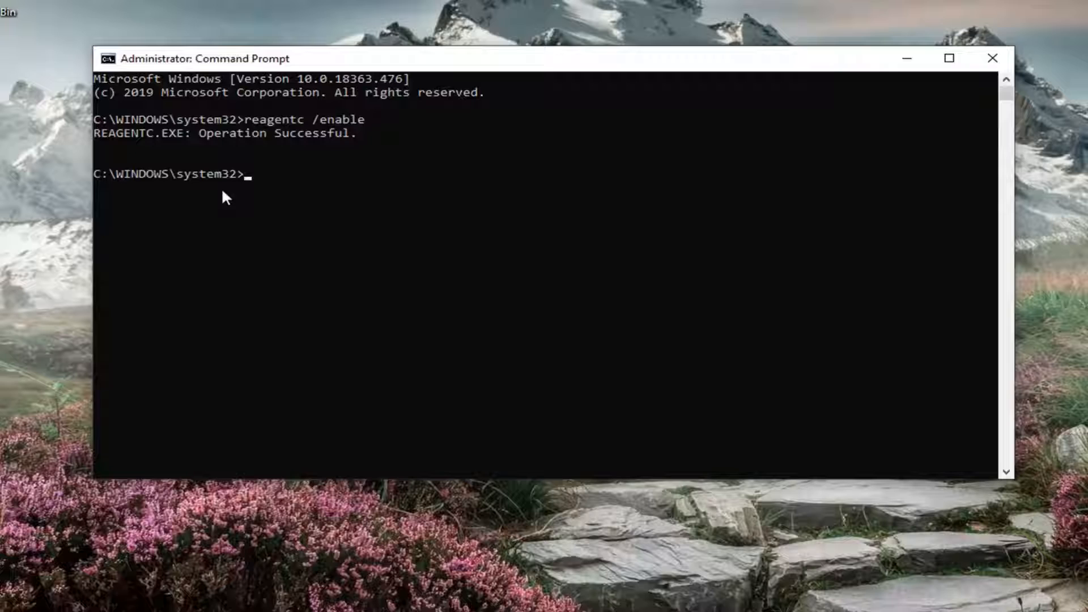
{"action": "mouse_move", "coordinate": [271, 191]}
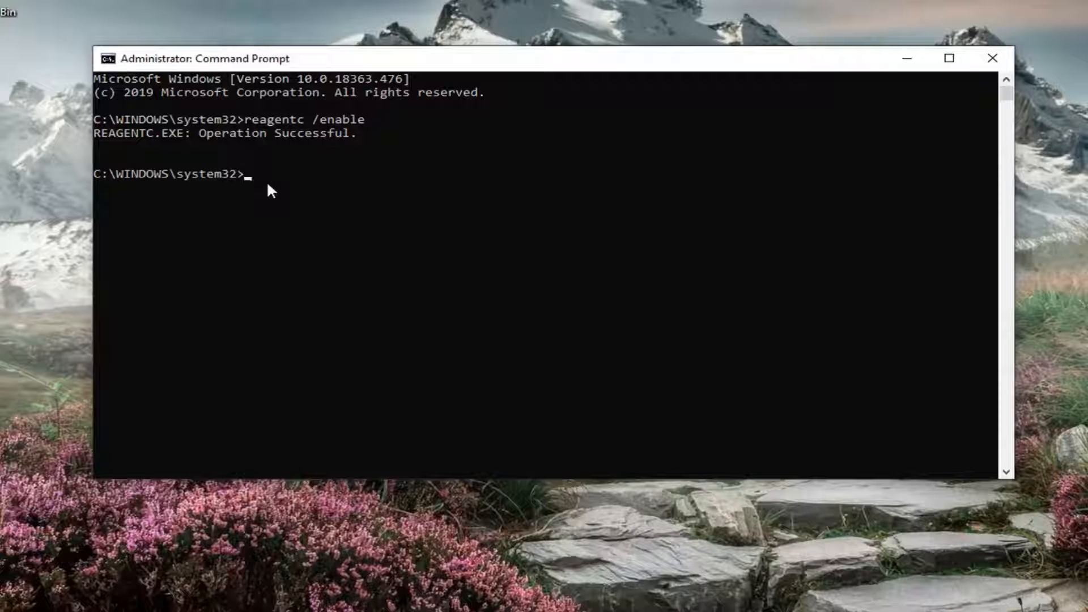
Run reagentc /info to show the recovery environment's status.
{"action": "type", "text": "reagentc /"}
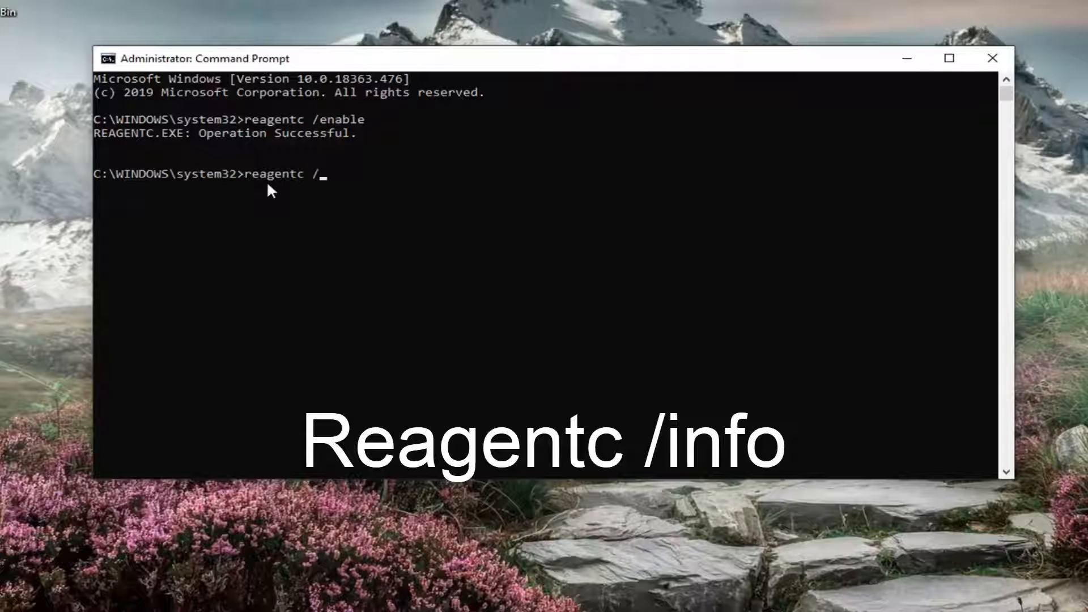
{"action": "type", "text": "info"}
{"action": "type", "text": "recovery"}
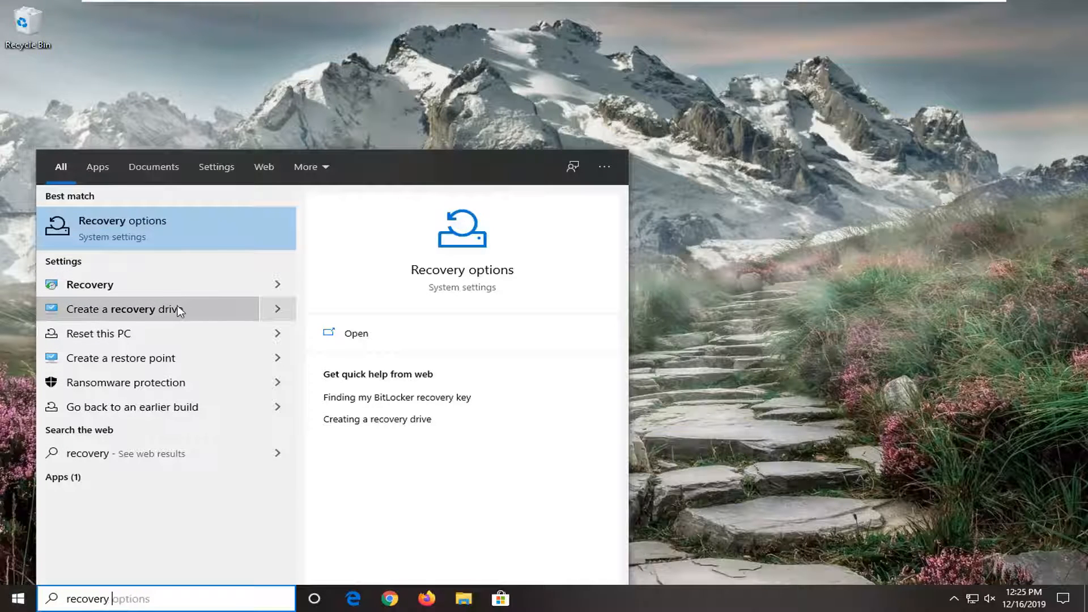
Launch Create a recovery drive and approve its UAC prompt.
{"action": "left_click", "coordinate": [136, 309]}
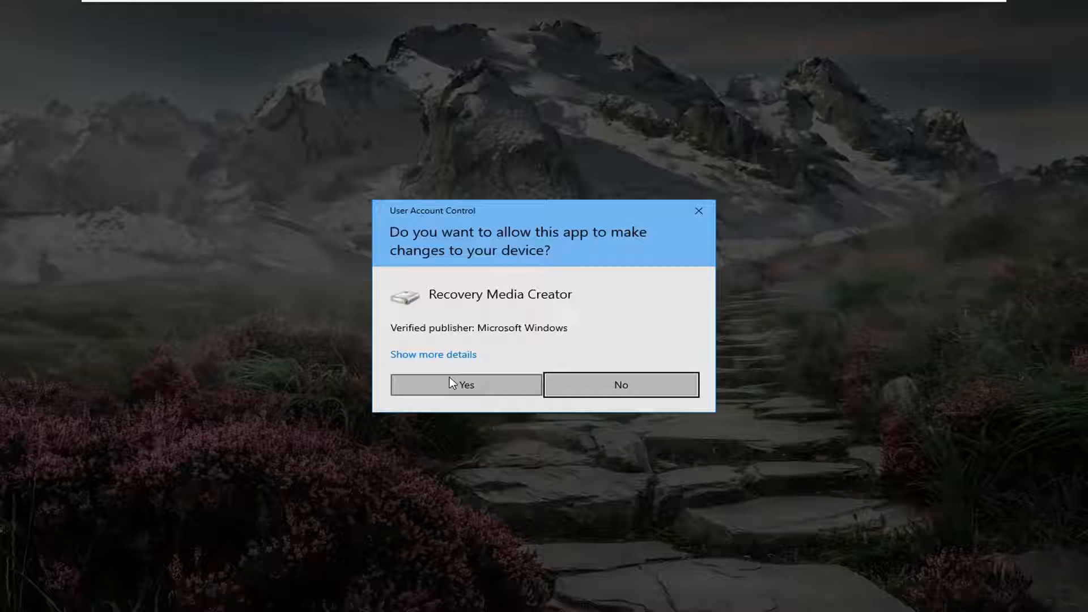
{"action": "left_click", "coordinate": [467, 385]}
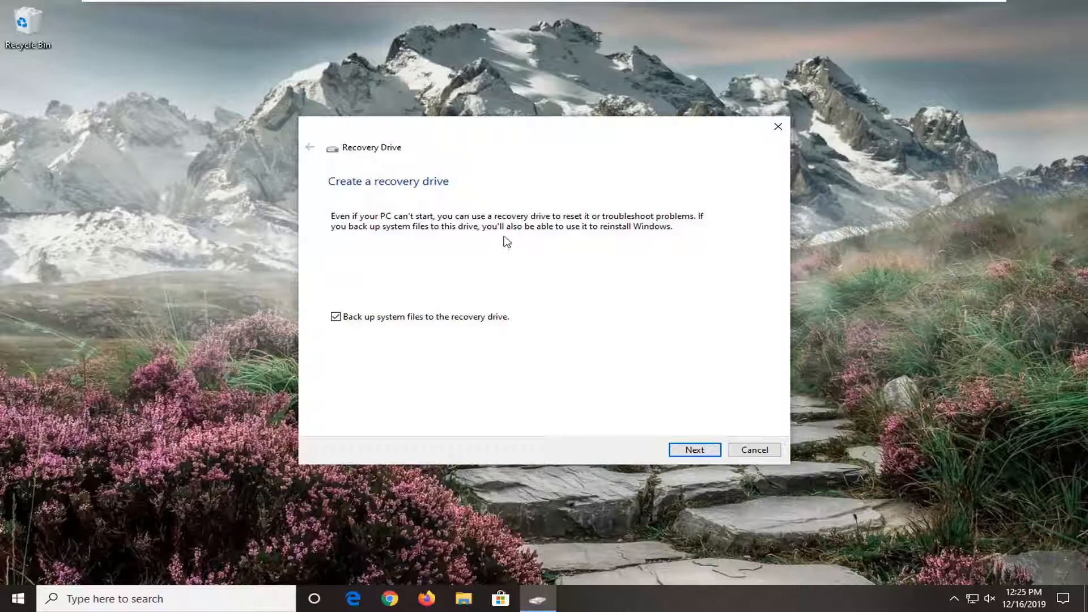
{"action": "mouse_move", "coordinate": [556, 387]}
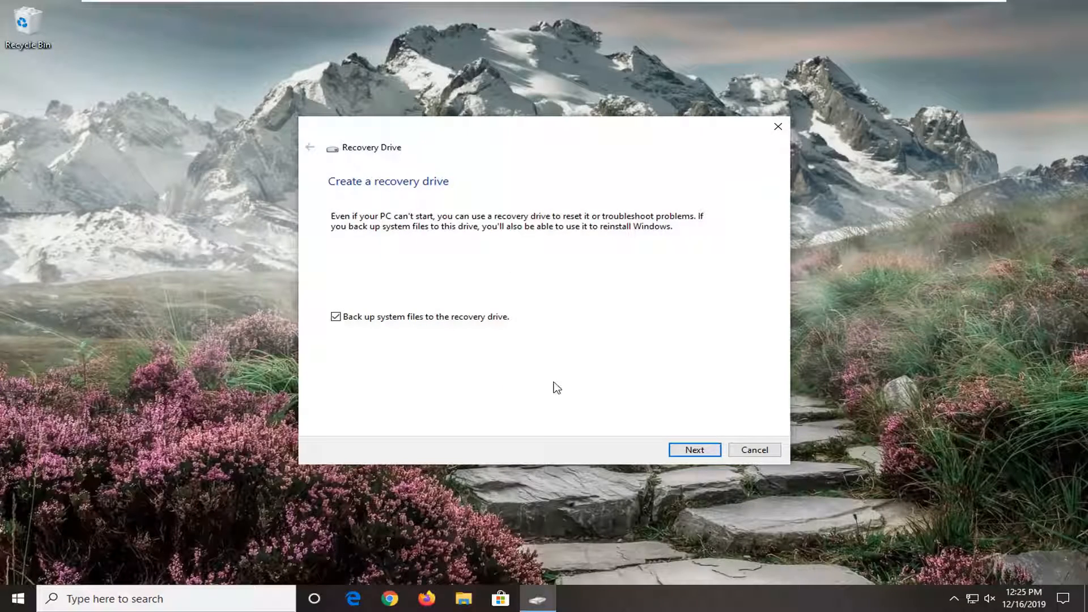
Continue past the intro page with 'Back up system files to the recovery drive' still checked.
{"action": "left_click", "coordinate": [695, 450]}
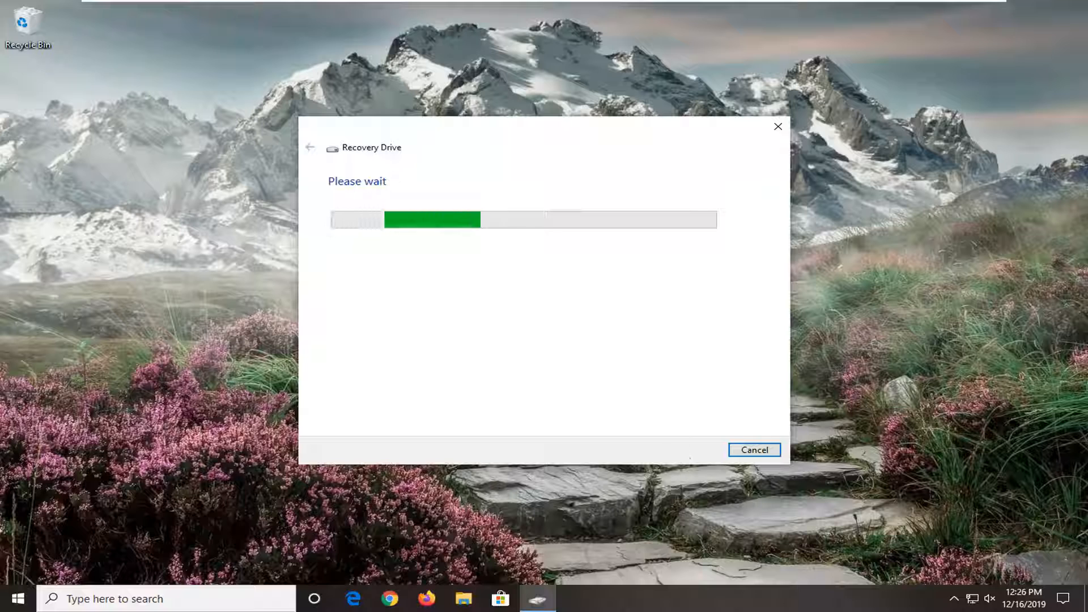